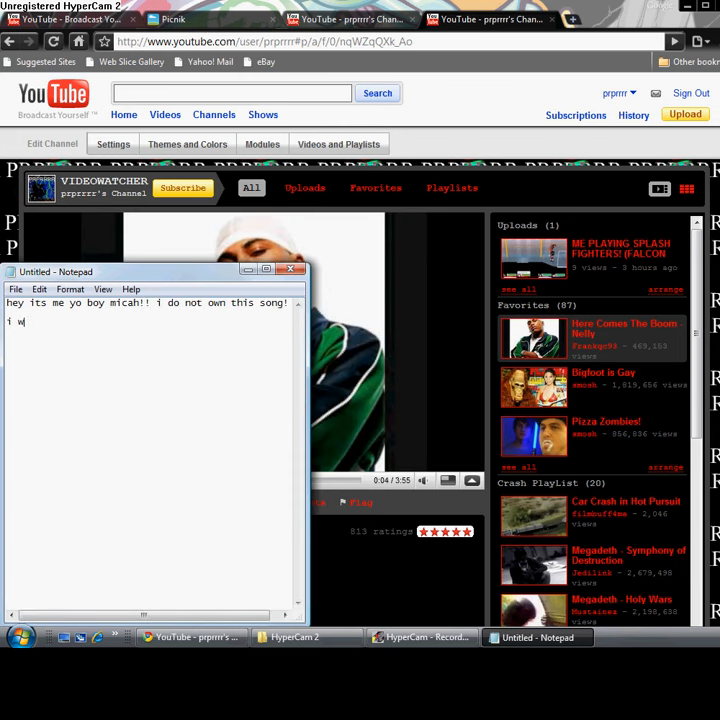
Write the intro 'will show you a cool site... its called picnik.com!!! look here' and switch to Picnik.
text(will show you a cool site)
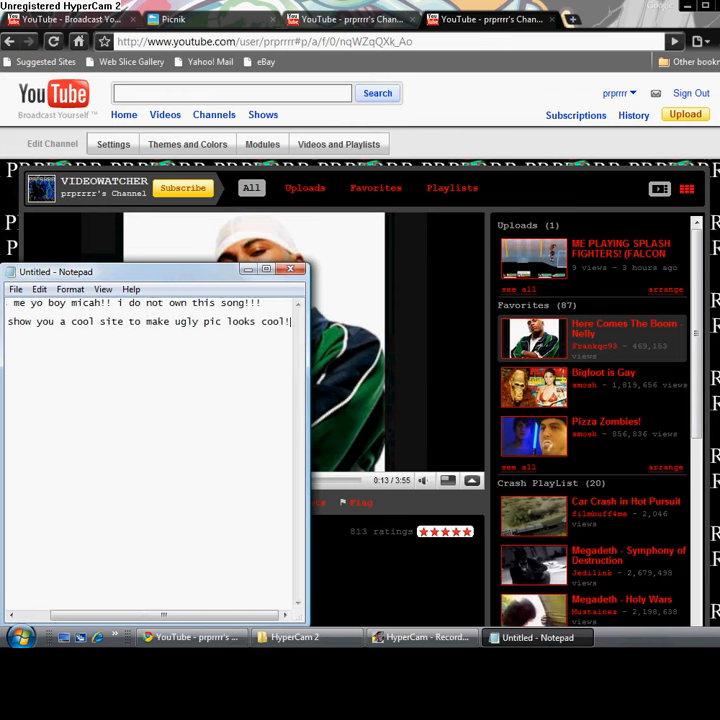
text(its calle)
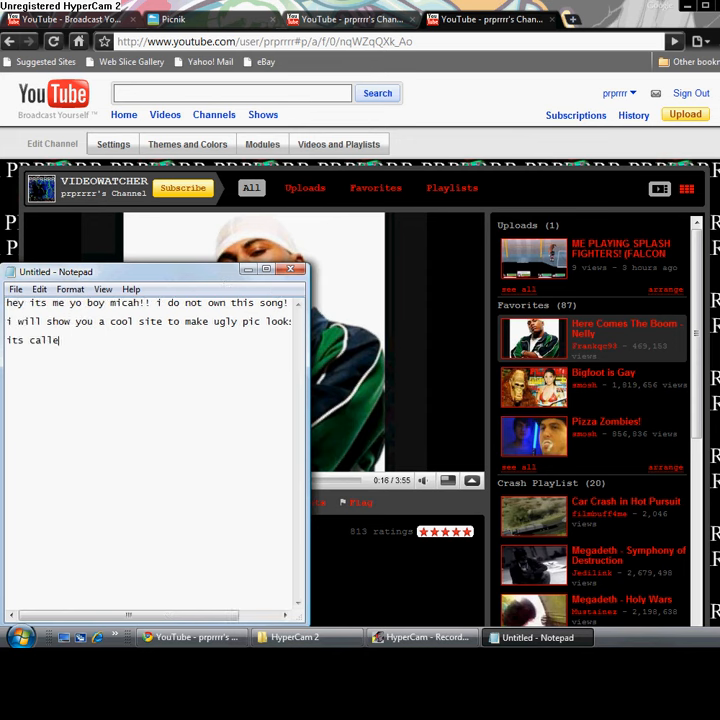
text(d picnik.com!!!)
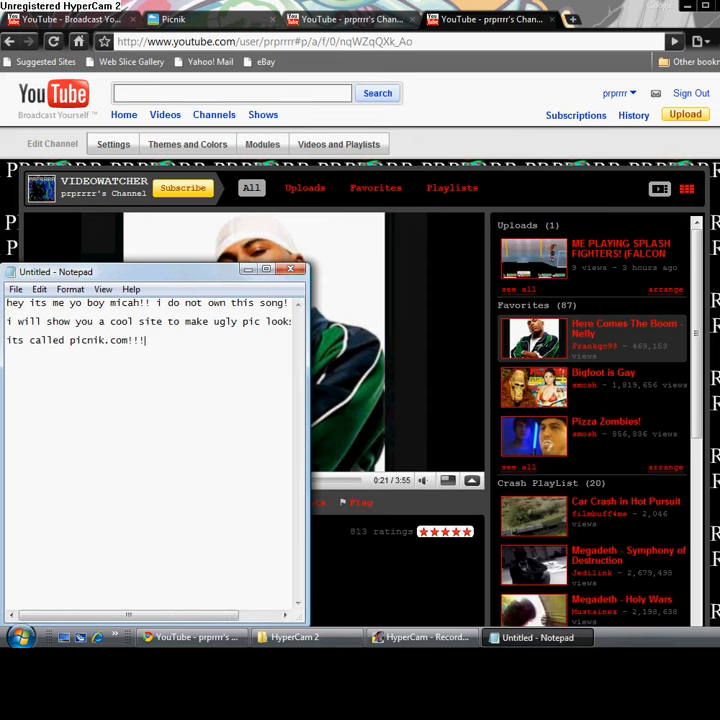
text(look here)
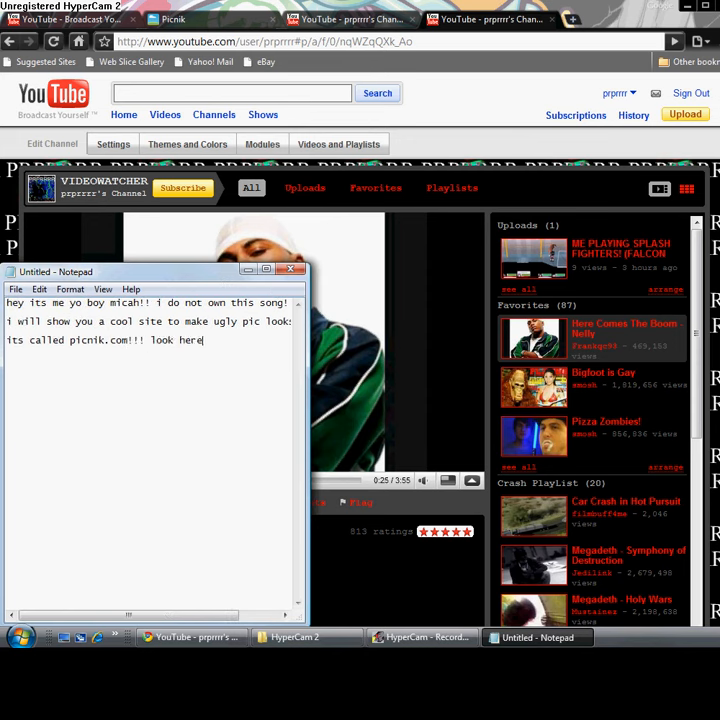
click(170, 20)
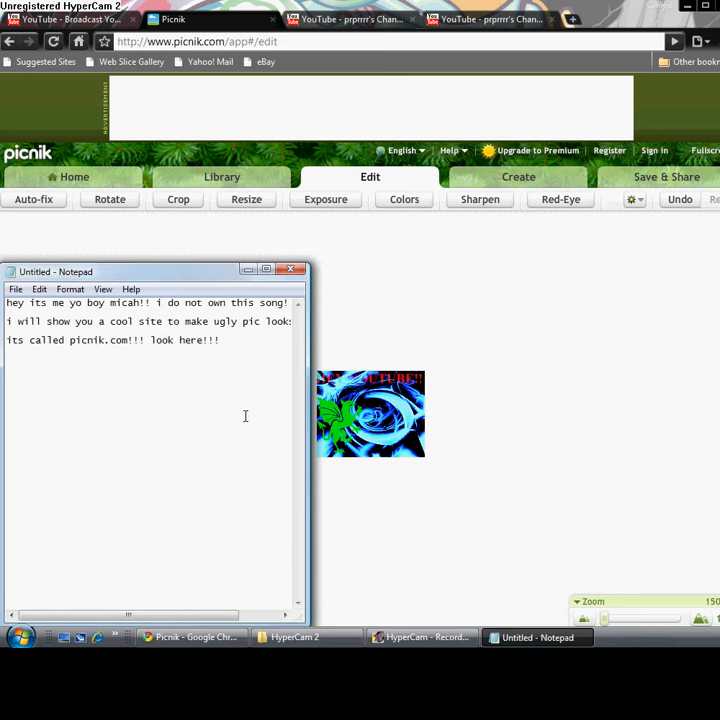
Add narration in Notepad: 'i made that fr... just lets go... totally' about the boosted photo.
text(i made that fr)
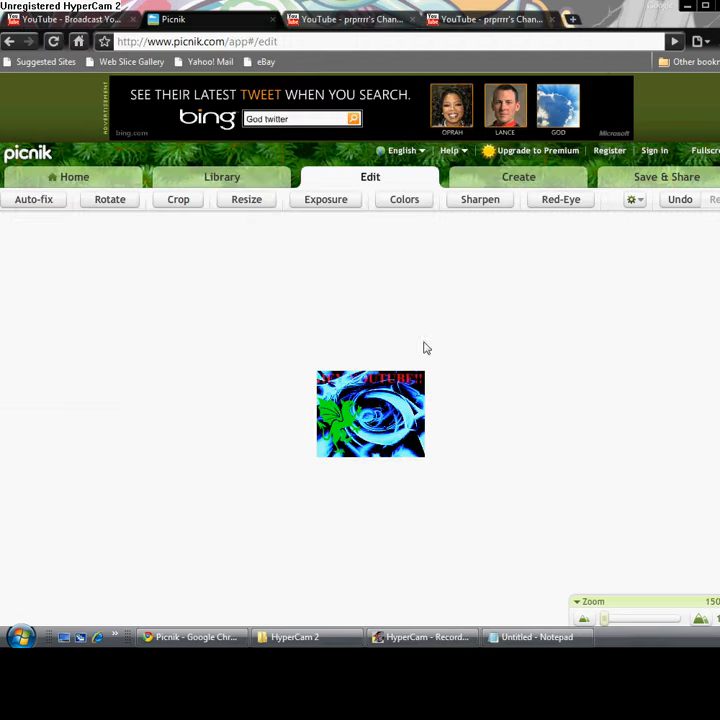
click(536, 636)
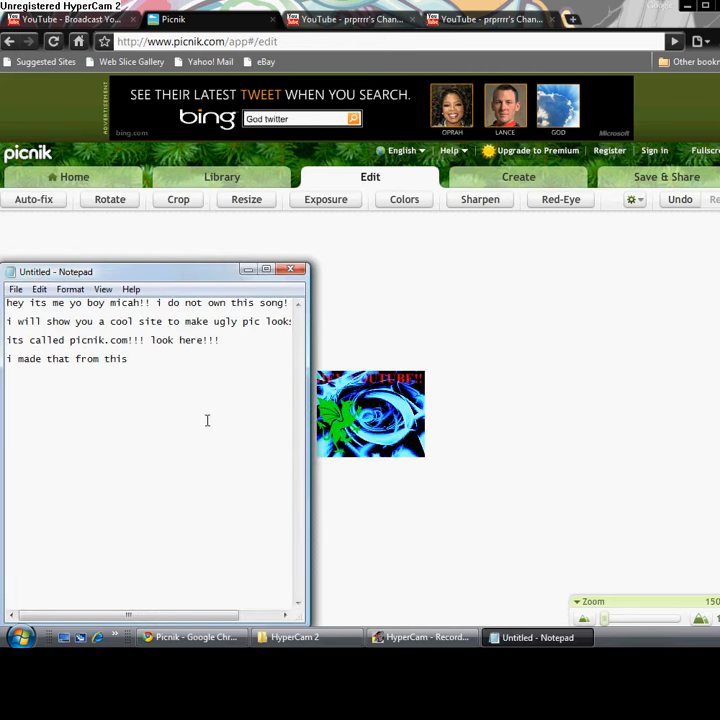
text(just lets)
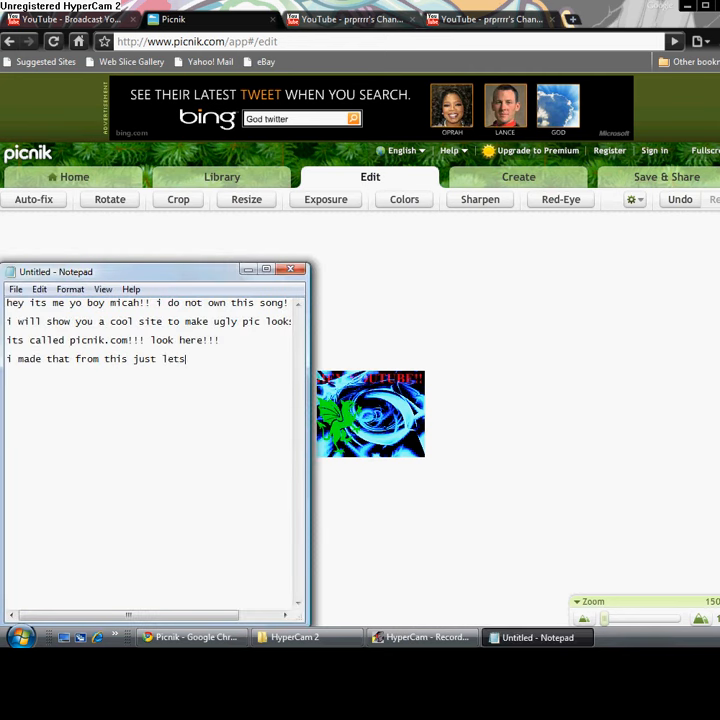
text(go here and i)
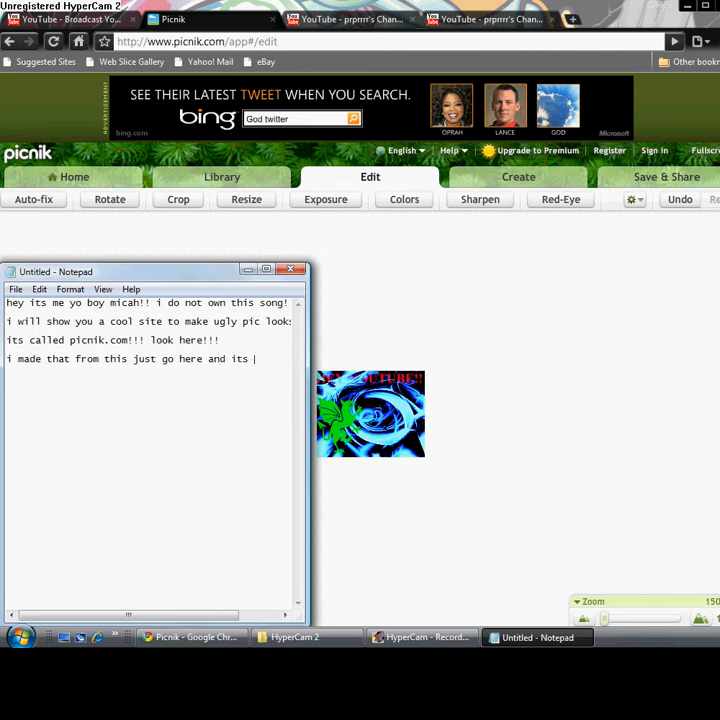
text(totally)
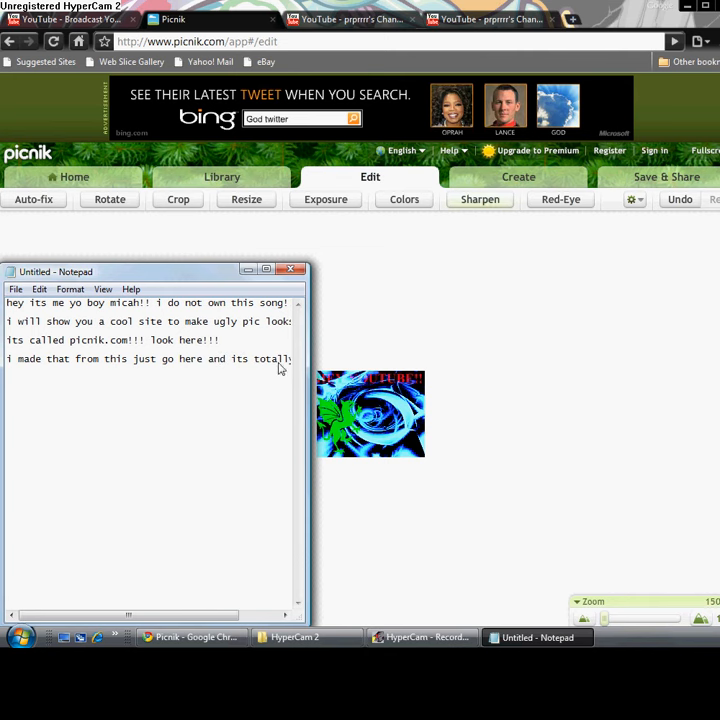
mouse_move(518, 176)
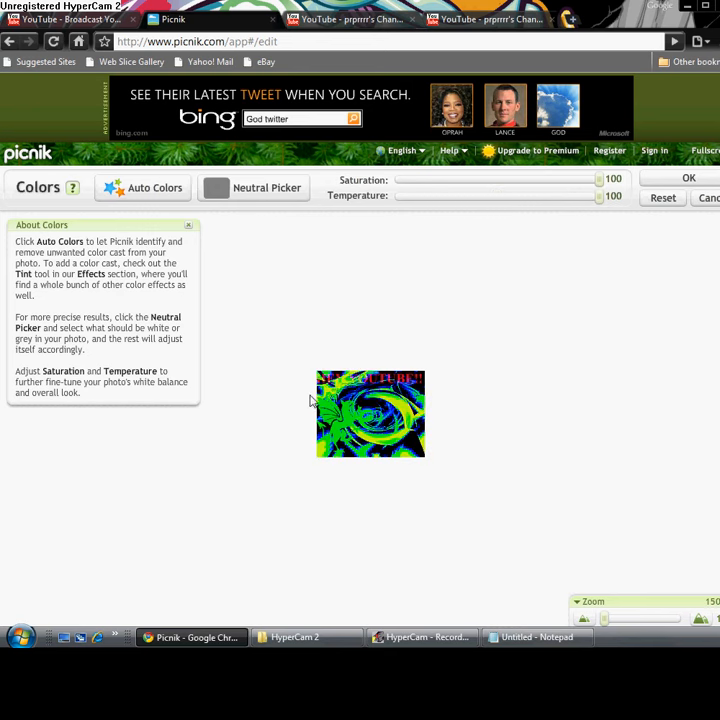
Return to the notes, then reach Picnik's Save to Computer page for the colour-boosted photo.
click(536, 636)
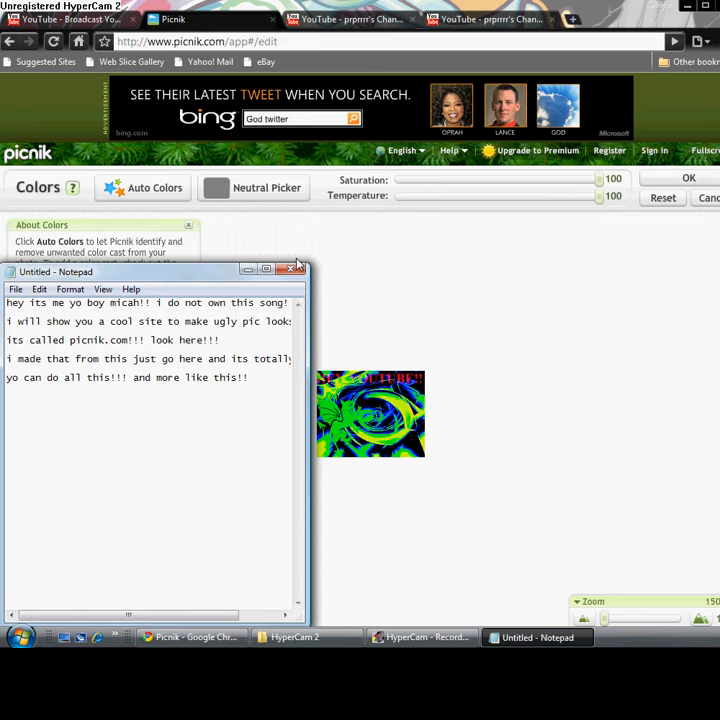
click(296, 270)
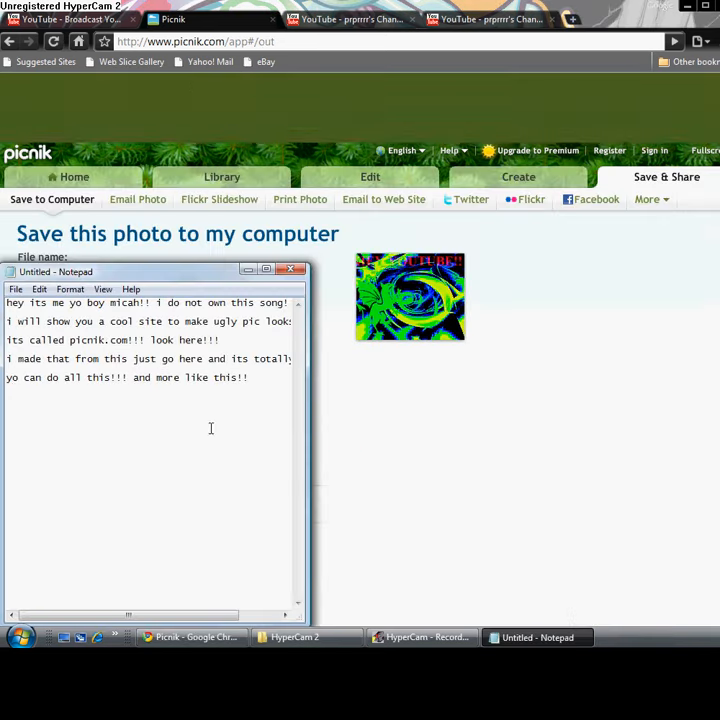
Note 'srry im laggin' and show Picnik's Create section with sticker collections.
text(srry im laggin)
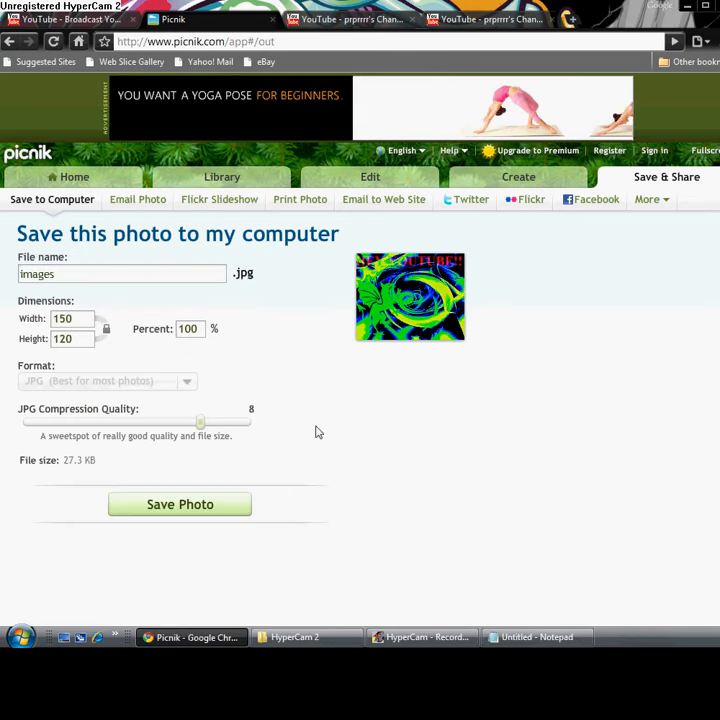
click(518, 176)
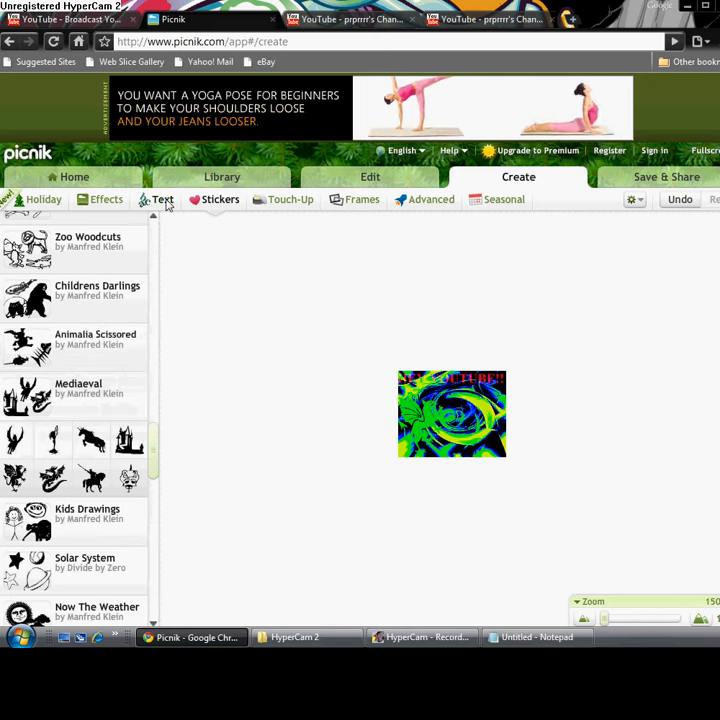
Caption the photo via Text and type 'YE LETS JUST LISTEN TO GOOD MUSIC!!!' narration.
click(160, 200)
text(HEY YOUTUBE)
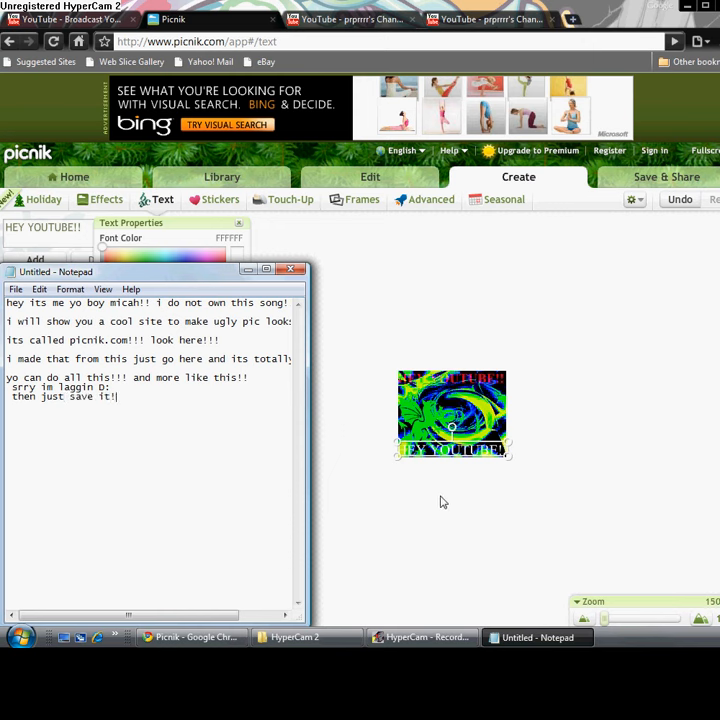
text(!!! and a)
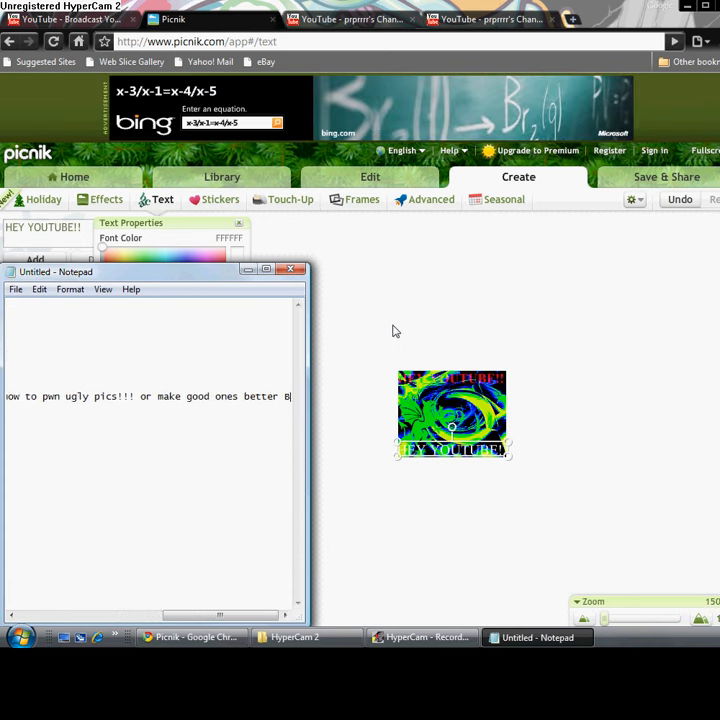
text(YE)
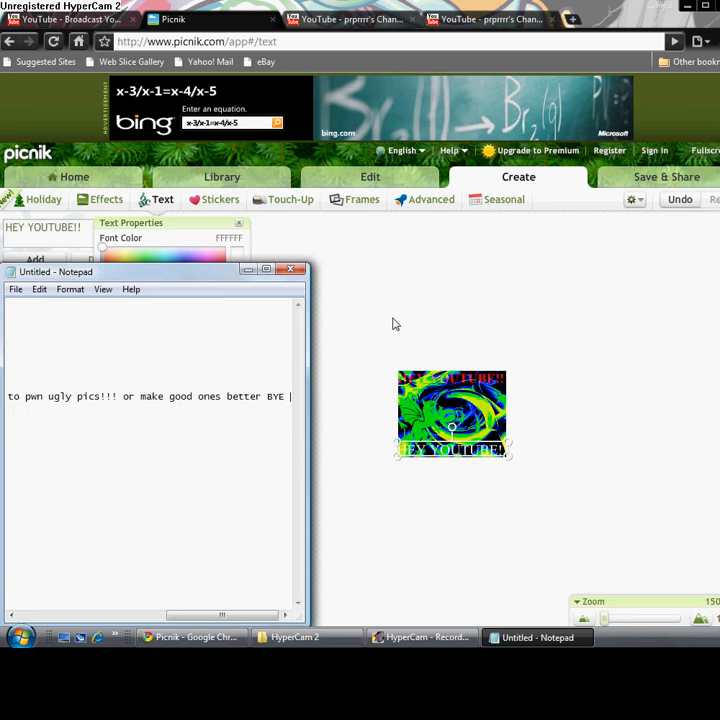
text(LETS JUST LISTEN)
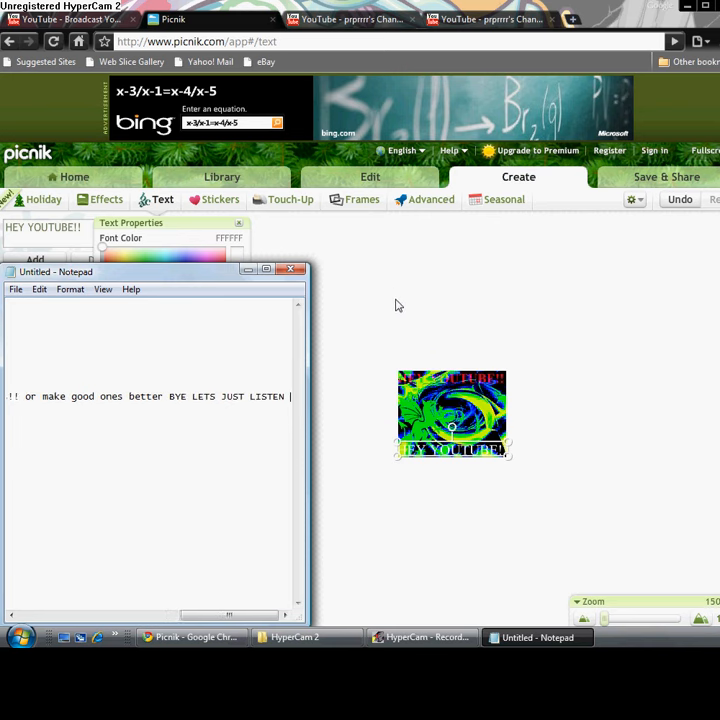
text(TO GOOD MUSIC!!!)
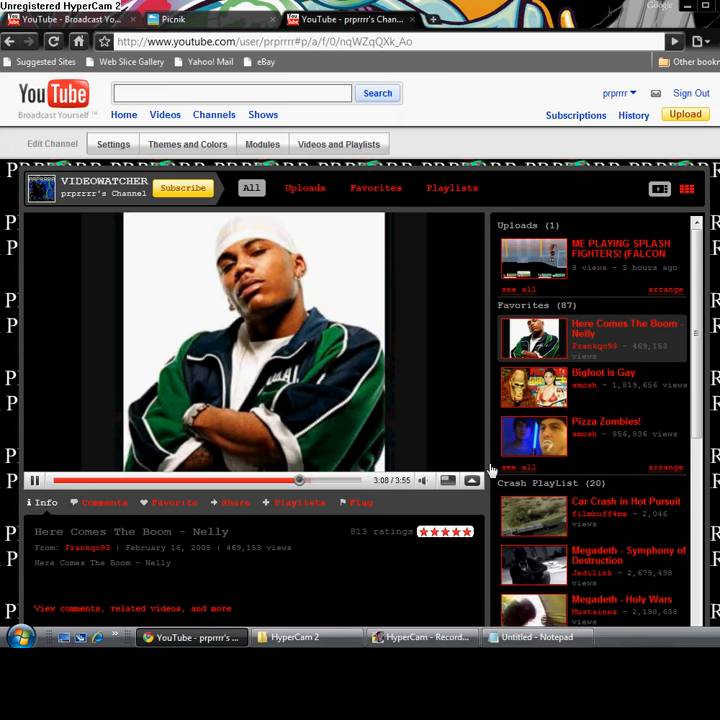
scroll(down, 3)
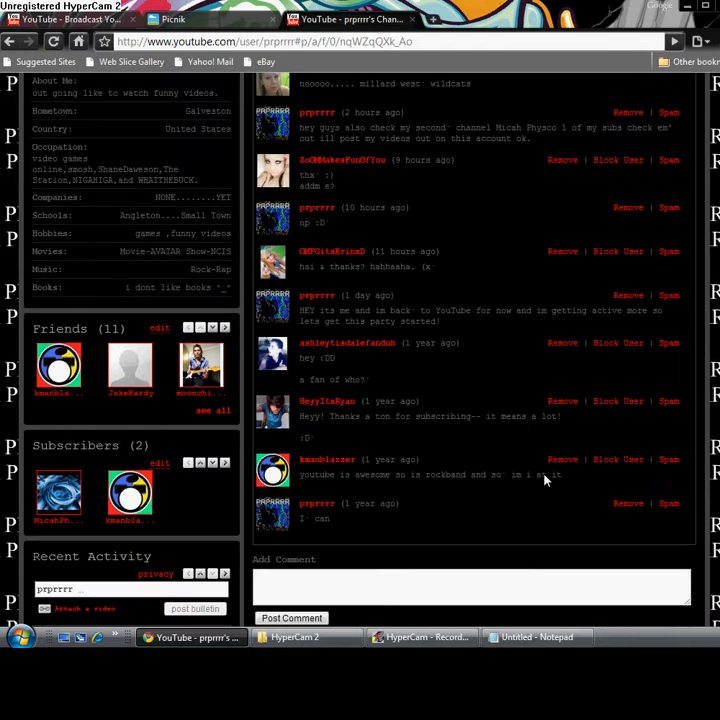
scroll(down, 3)
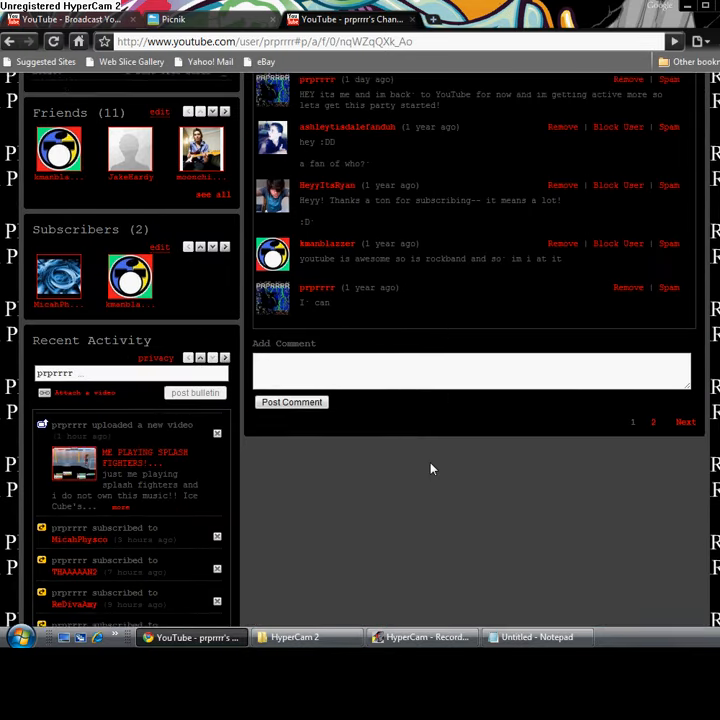
scroll(down, 3)
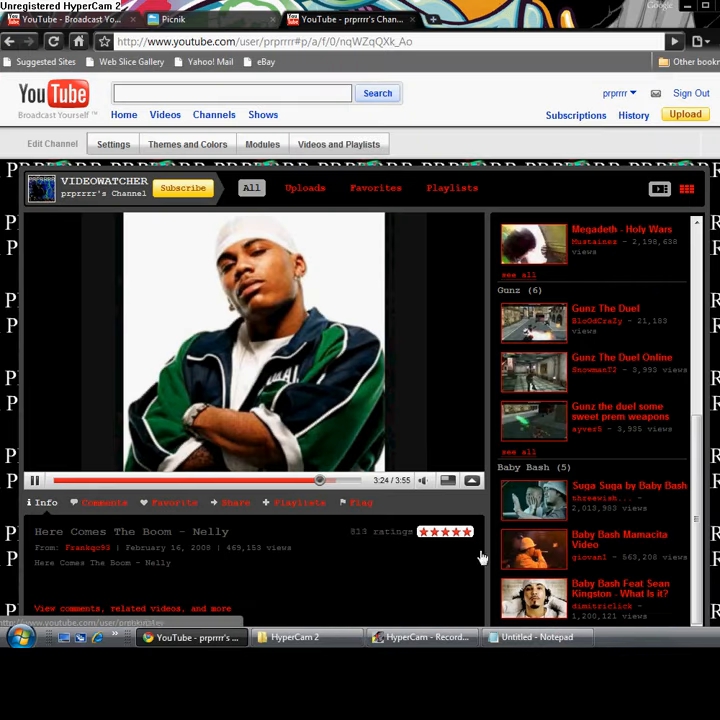
click(684, 112)
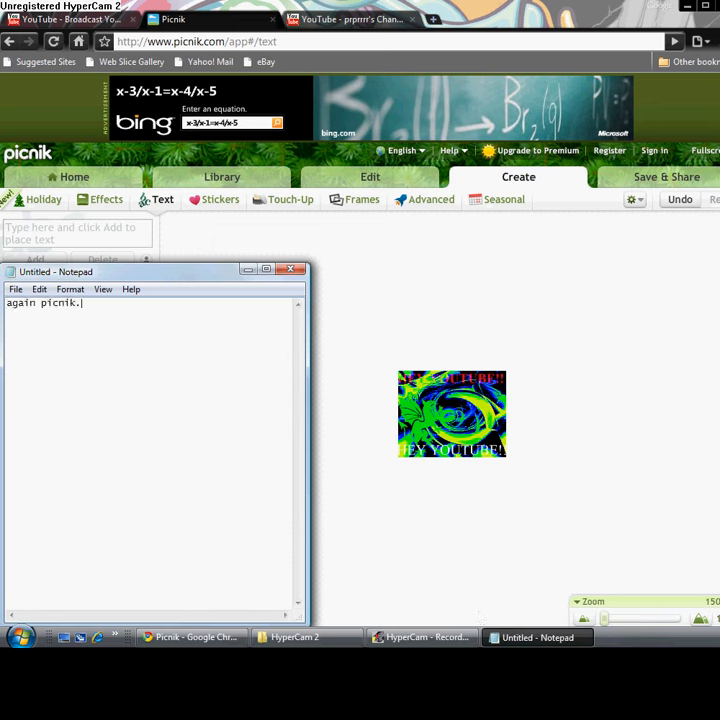
Close the note with 'again picnik.com!!! bye bye!!!!'.
text(com!!! bye bye)
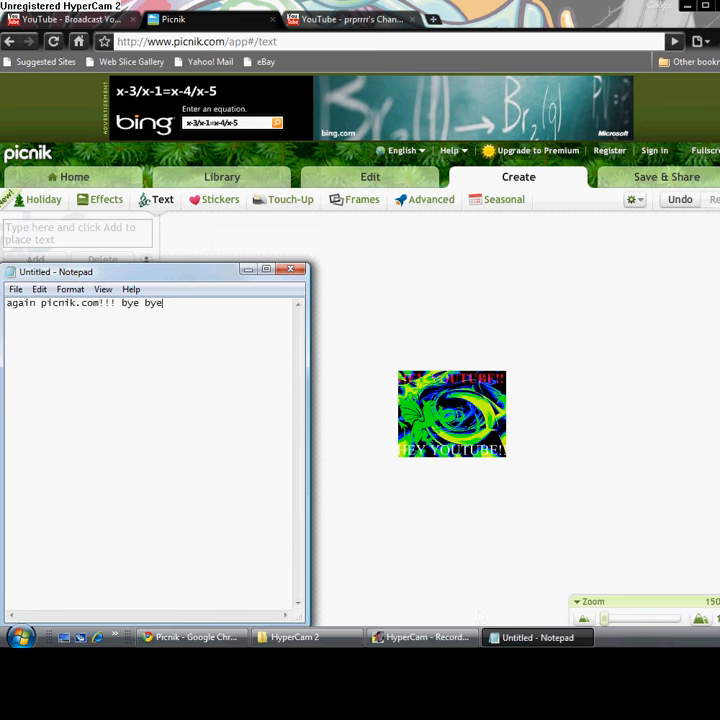
text(!!!!)
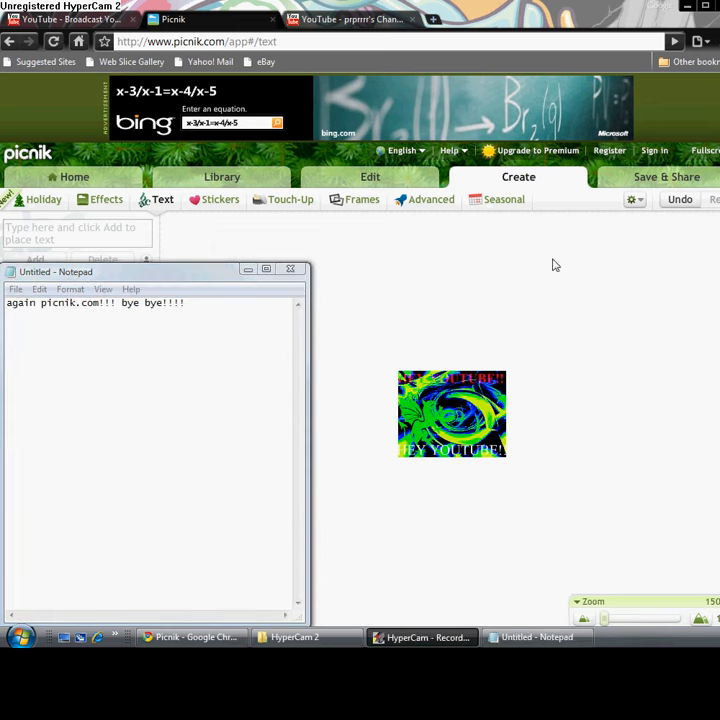